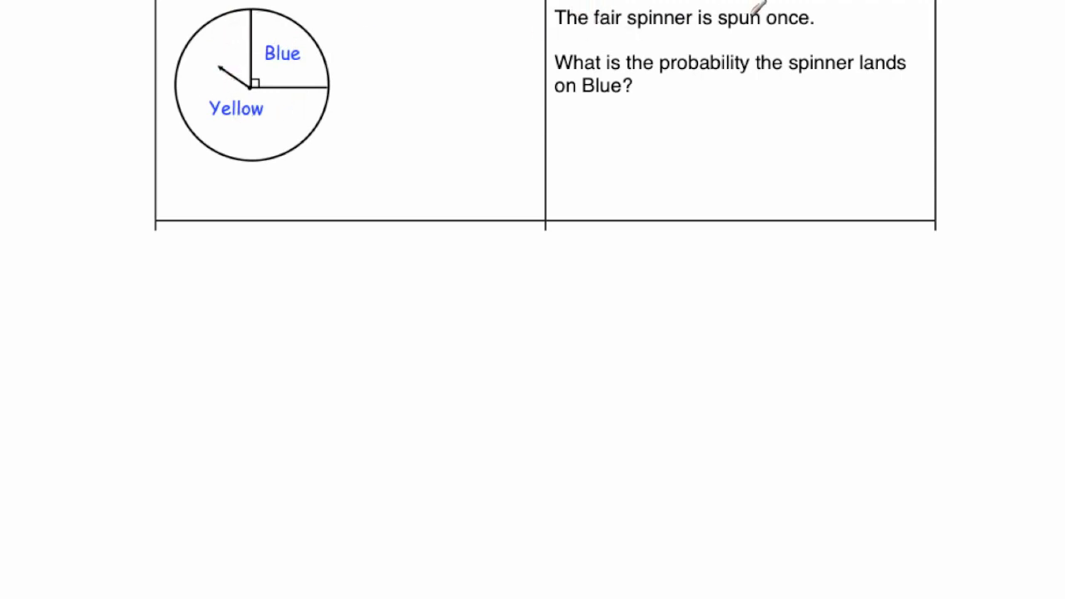
{"action": "mouse_move", "coordinate": [622, 108]}
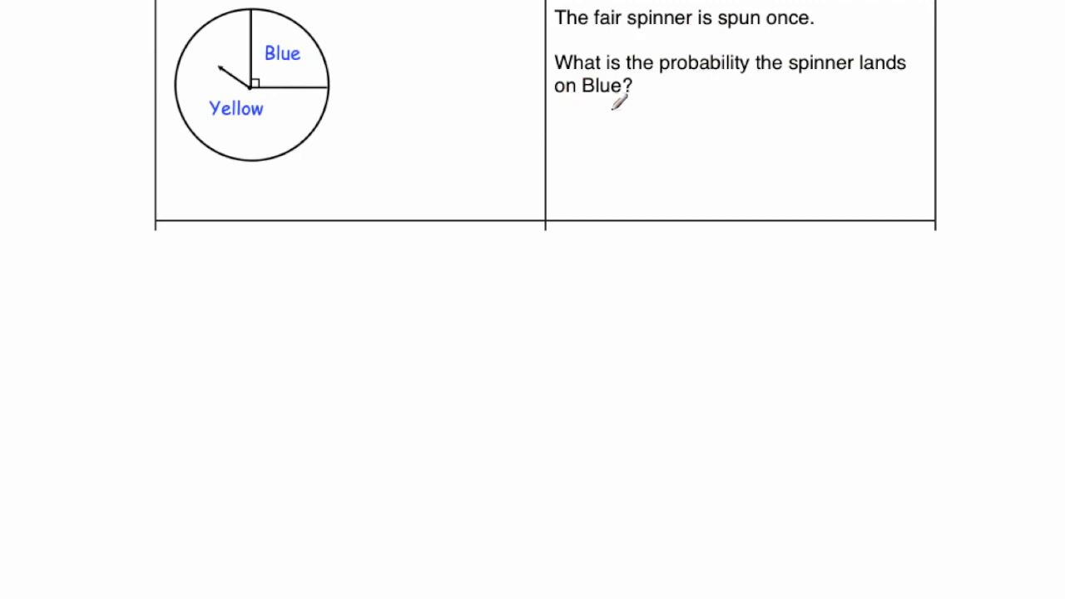